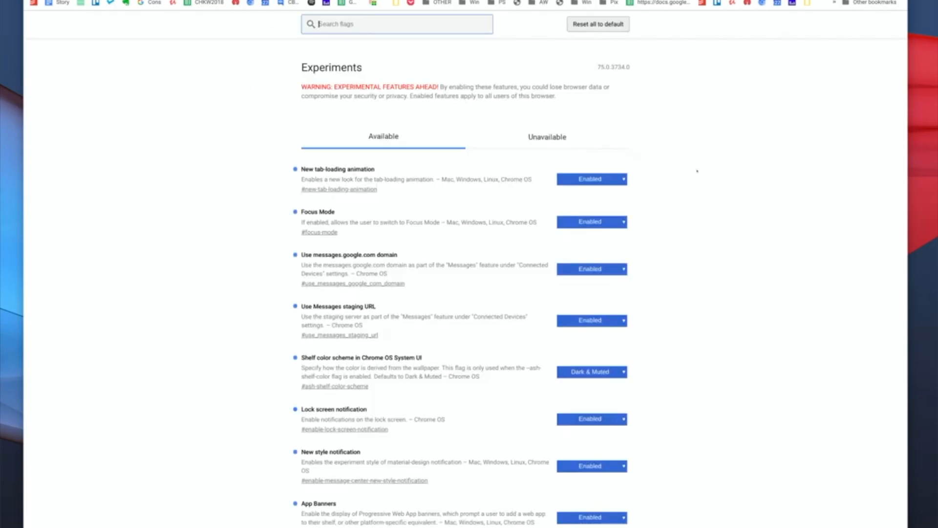
Set the 'Assistant & Launcher integration' flag to Enabled on chrome://flags.
{"action": "scroll", "scroll_direction": "down", "scroll_amount": 3}
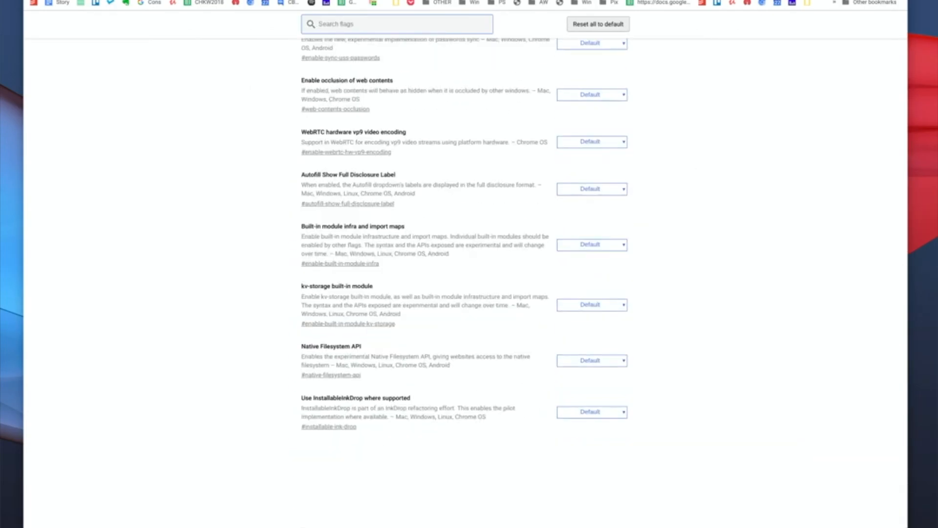
{"action": "left_click", "coordinate": [396, 23]}
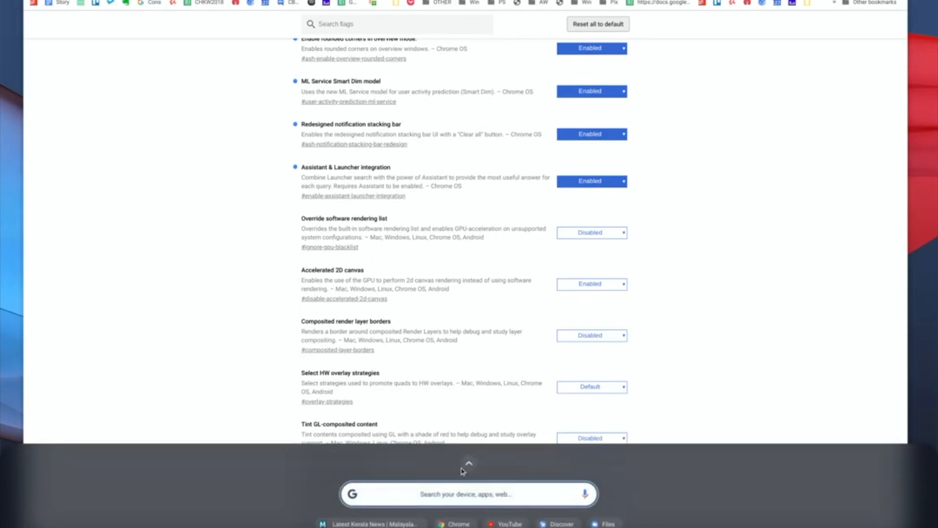
{"action": "left_click", "coordinate": [469, 494]}
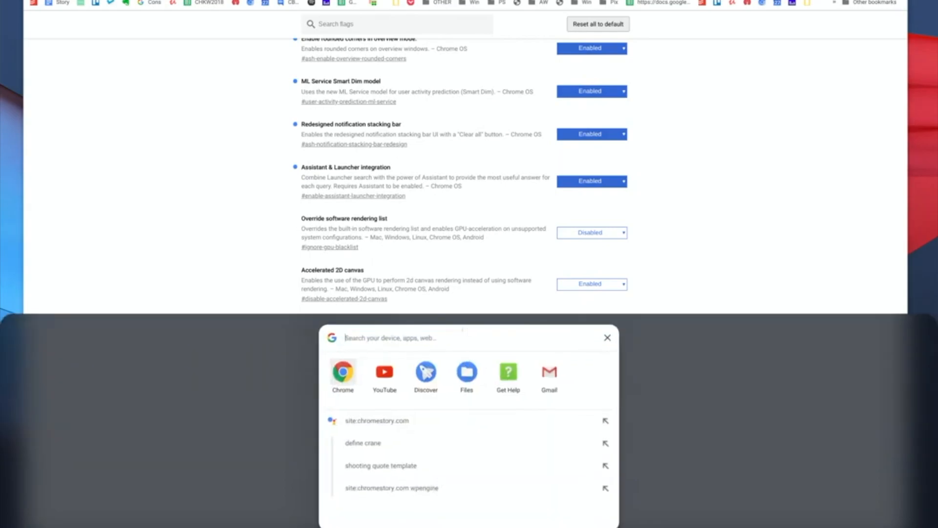
{"action": "left_click", "coordinate": [607, 338]}
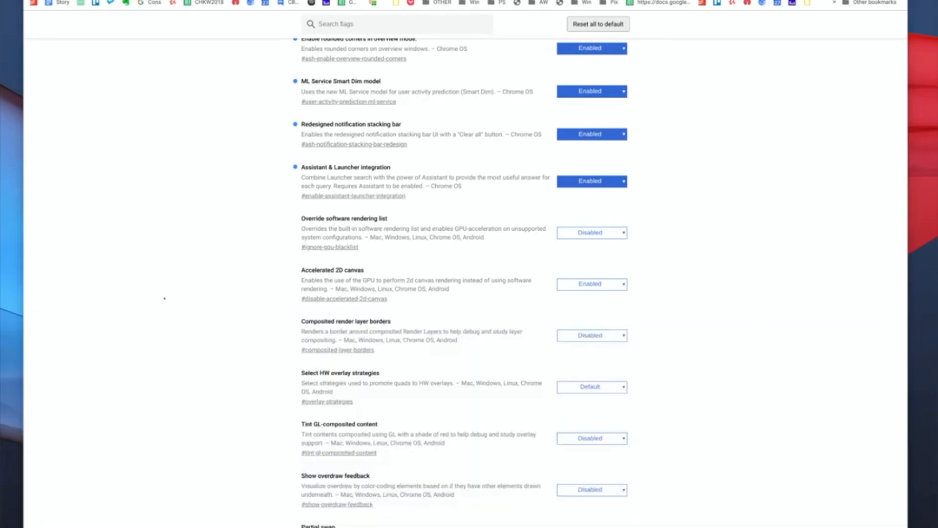
{"action": "scroll", "scroll_direction": "up", "scroll_amount": 3}
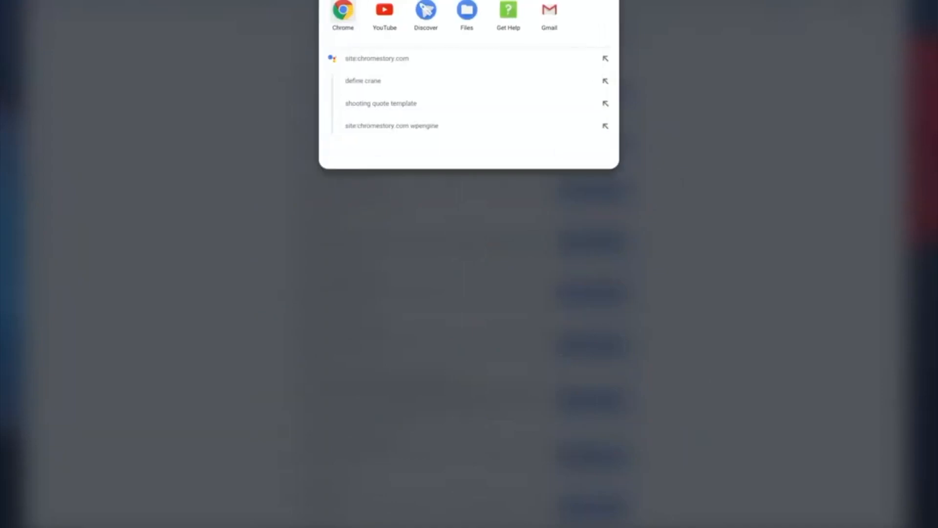
Search 'anything' in the launcher and run the 'anything to mp3' suggestion.
{"action": "type", "text": "anything"}
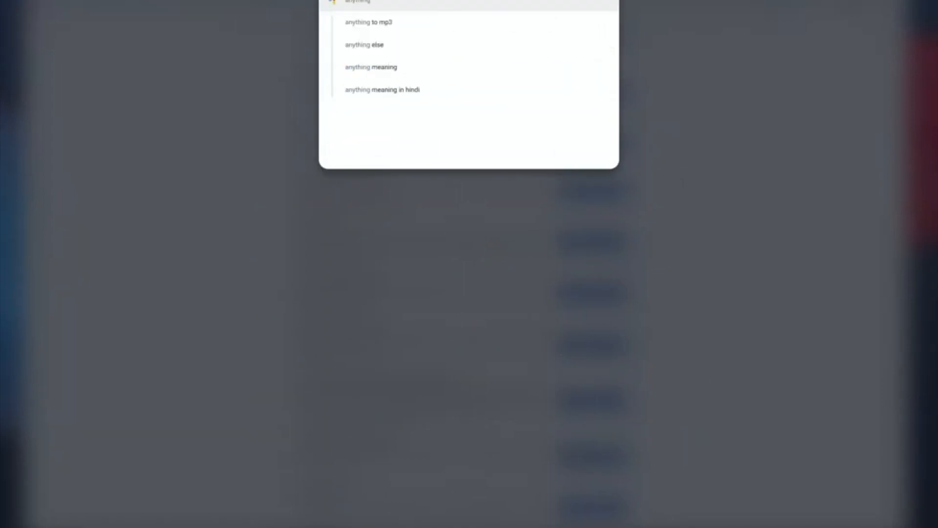
{"action": "left_click", "coordinate": [369, 22]}
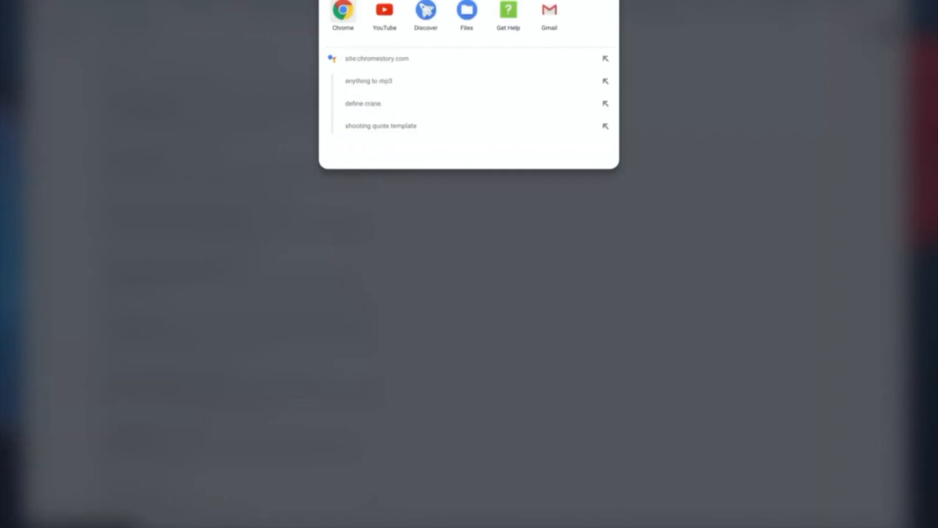
{"action": "mouse_move", "coordinate": [451, 24]}
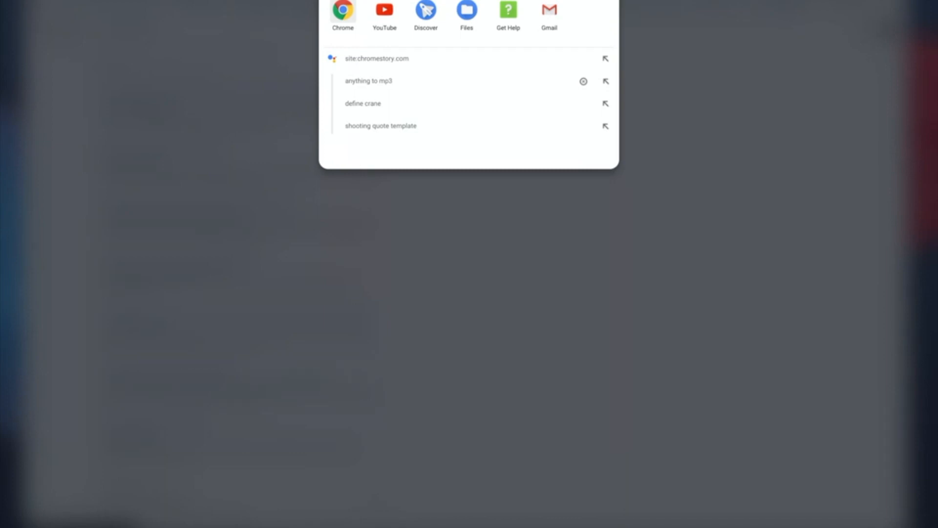
{"action": "mouse_move", "coordinate": [404, 83]}
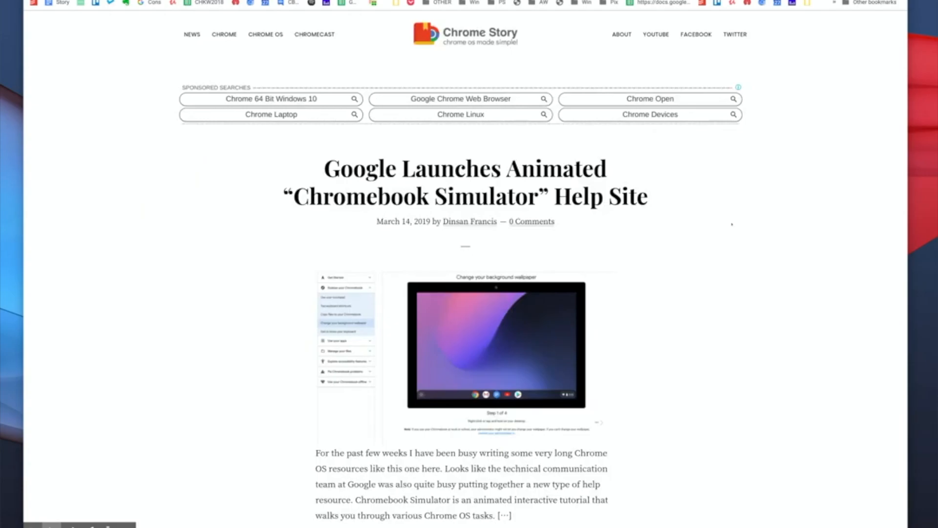
Open the Chrome OS User Guide page and browse its grid of guide topics.
{"action": "scroll", "scroll_direction": "down", "scroll_amount": 3}
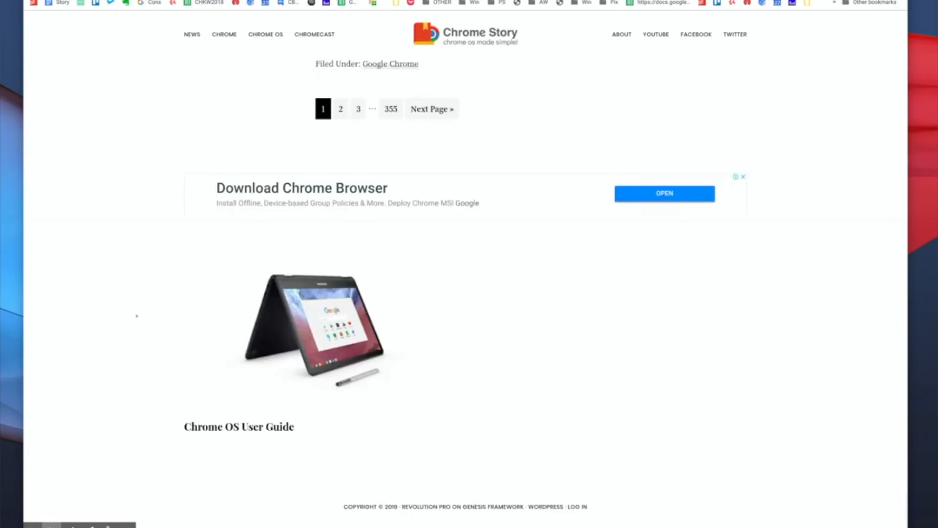
{"action": "mouse_move", "coordinate": [314, 332]}
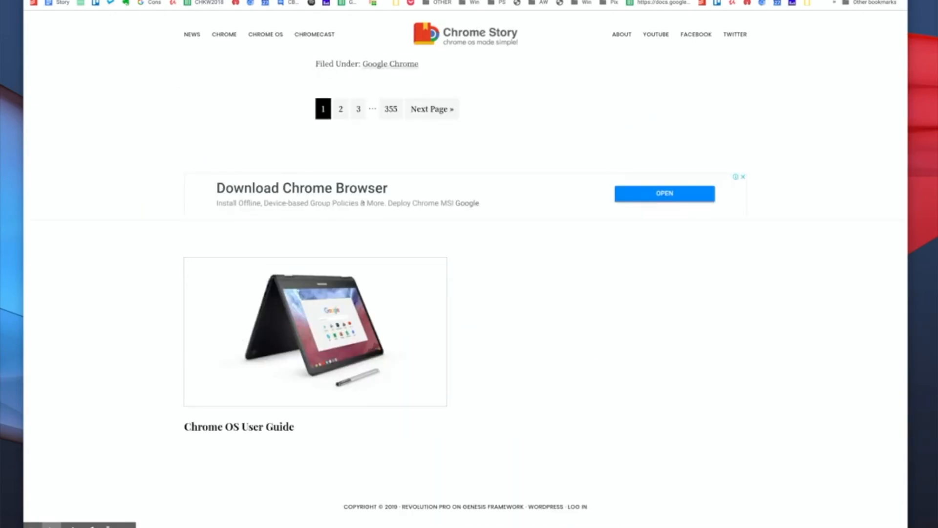
{"action": "left_click", "coordinate": [239, 426]}
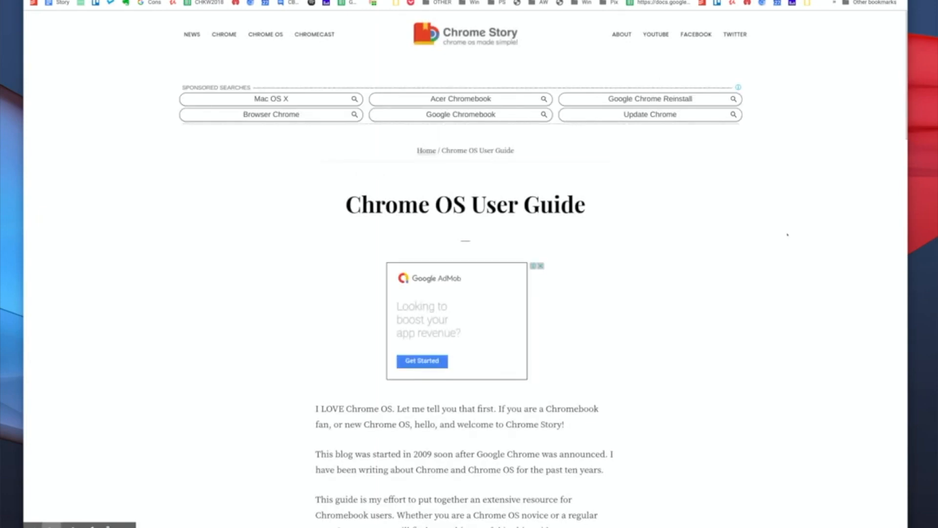
{"action": "scroll", "scroll_direction": "down", "scroll_amount": 3}
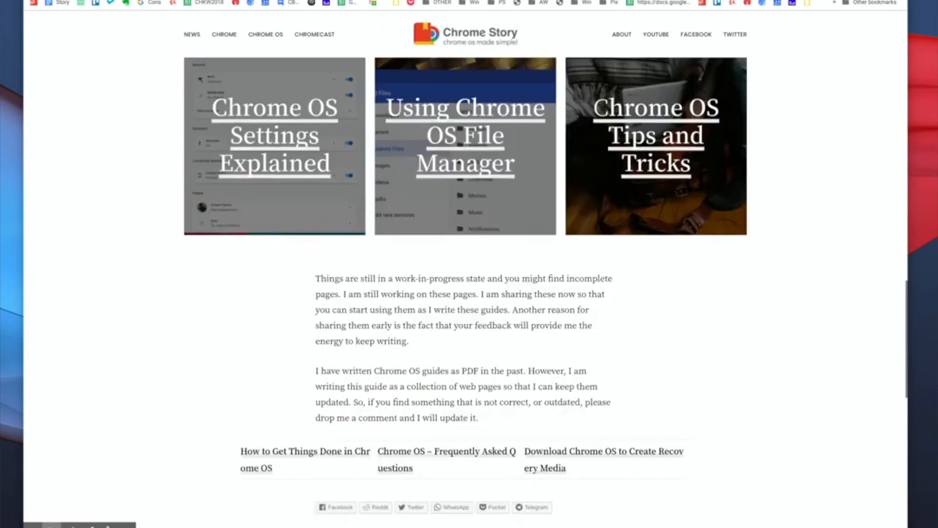
{"action": "scroll", "scroll_direction": "up", "scroll_amount": 3}
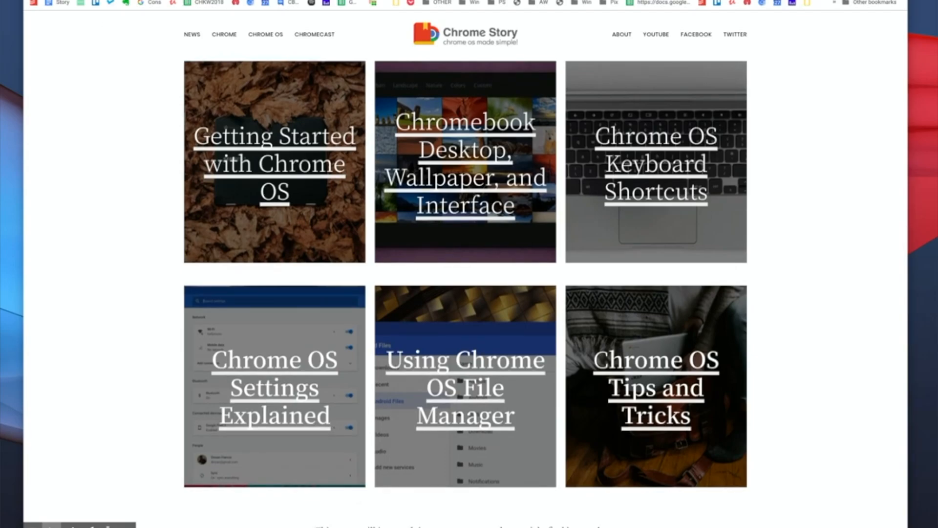
{"action": "scroll", "scroll_direction": "up", "scroll_amount": 3}
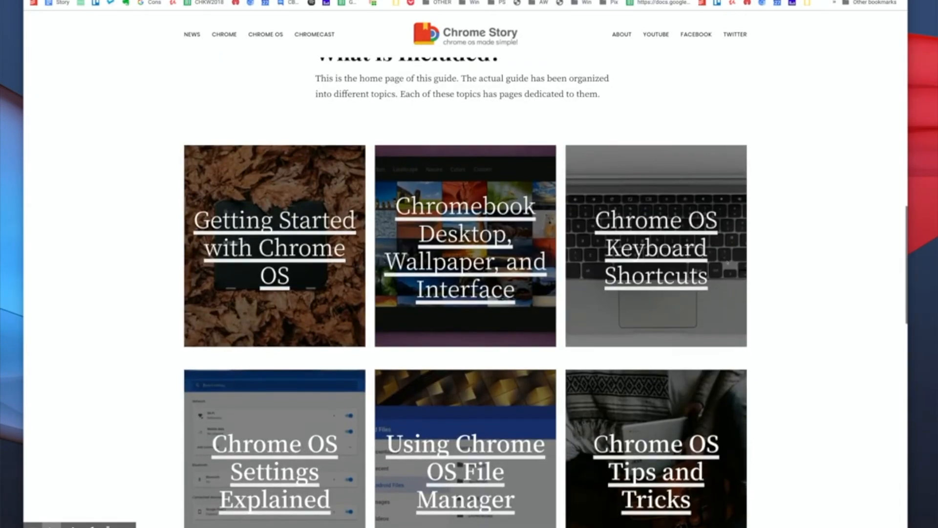
{"action": "scroll", "scroll_direction": "down", "scroll_amount": 3}
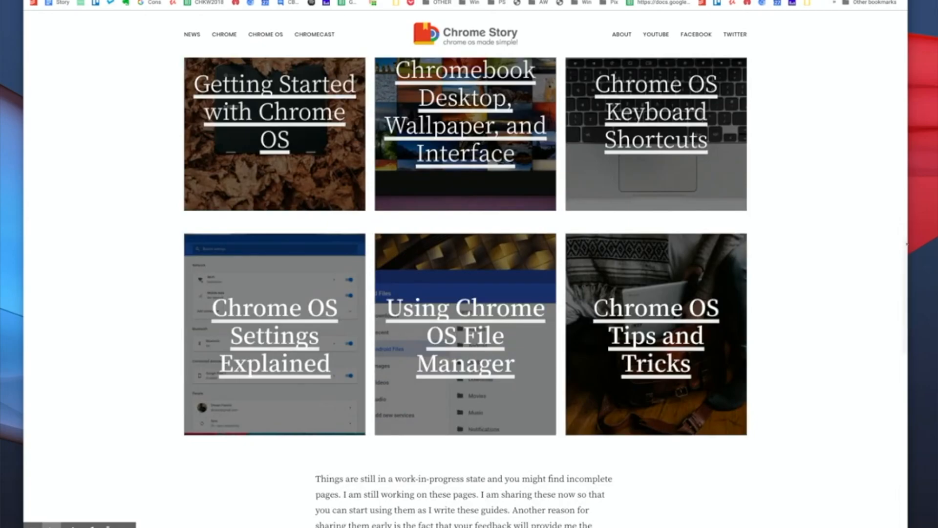